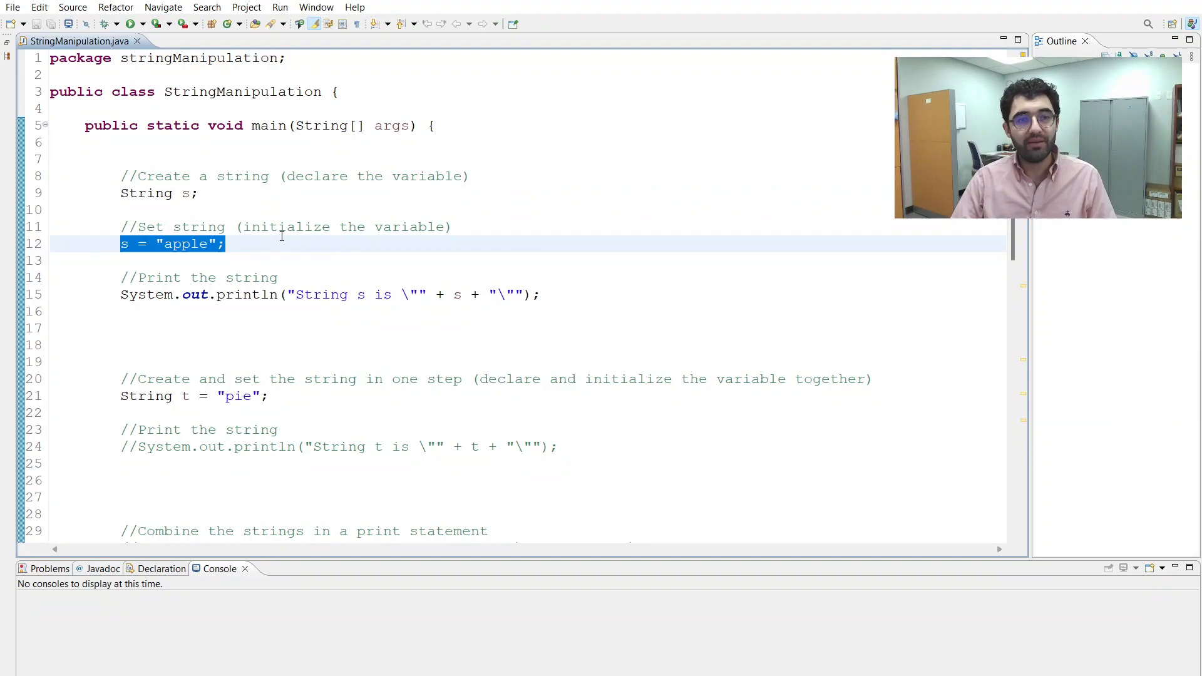
Run the program, then change the charAt index from 2 to 5.
left_click(131, 24)
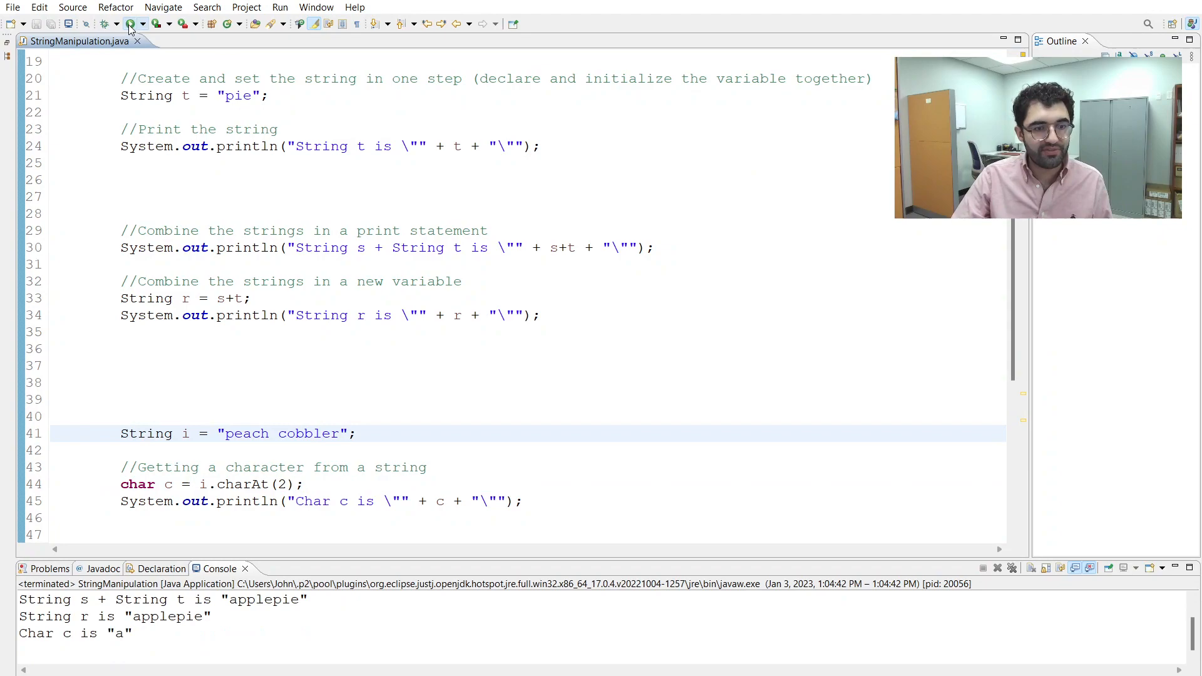
type("5")
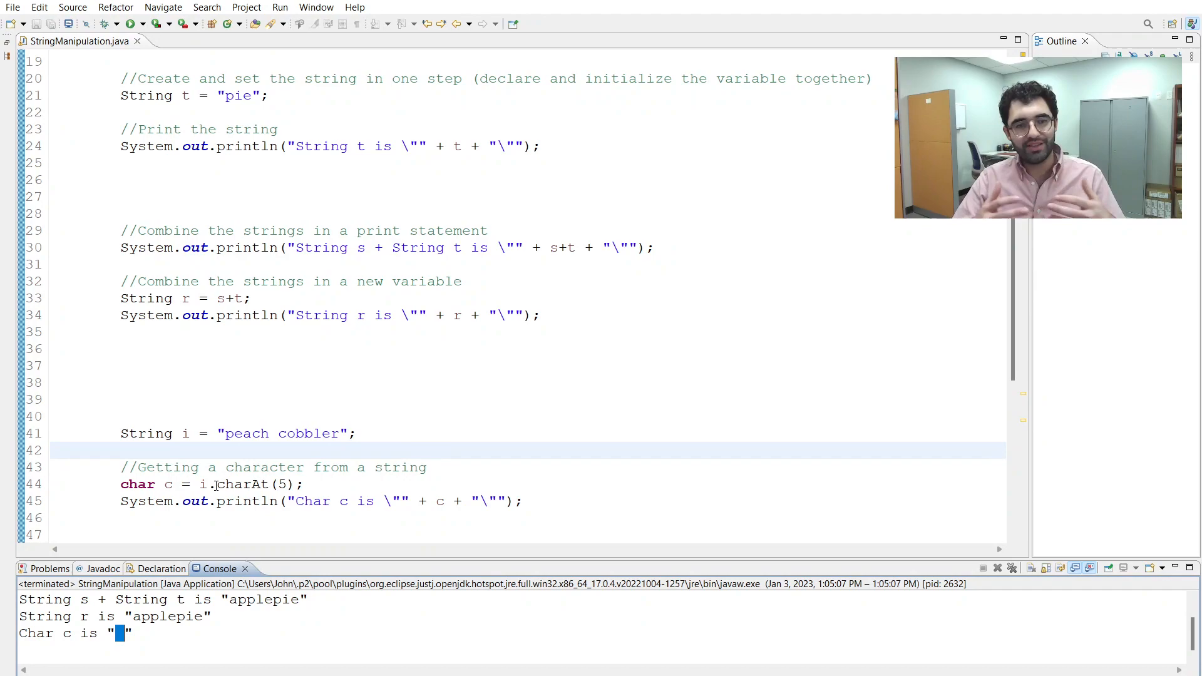
Highlight i.charAt(5) on line 44 to explain the blank-space output.
left_click_drag(199, 484, 303, 484)
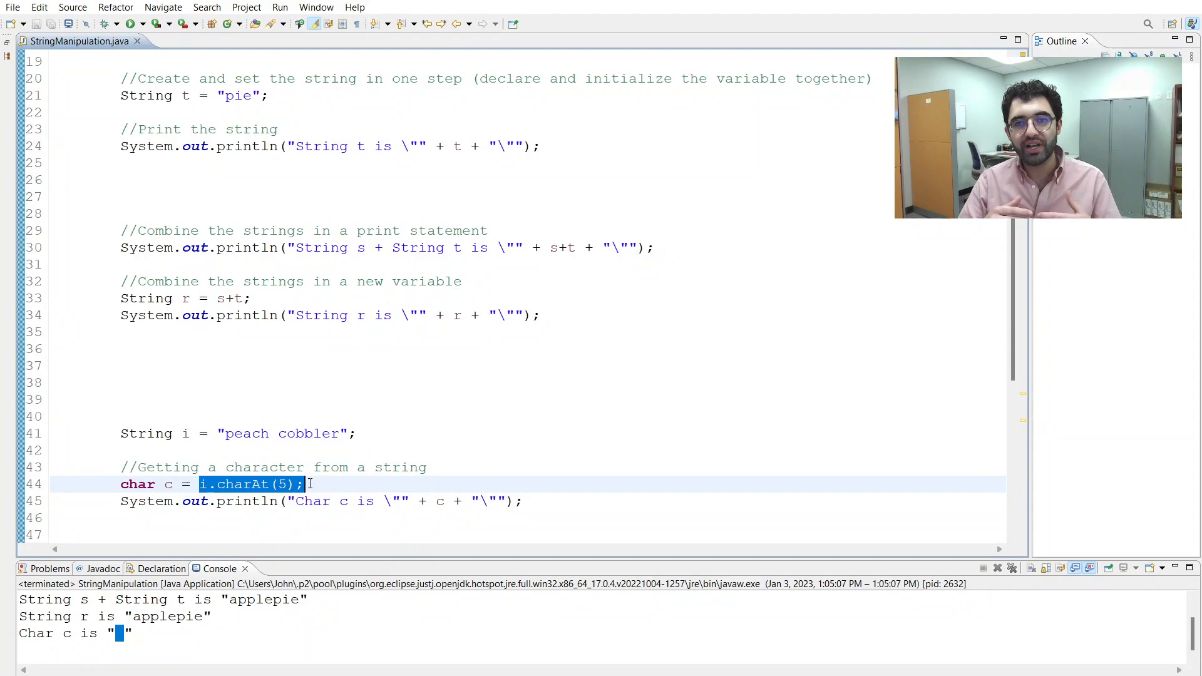